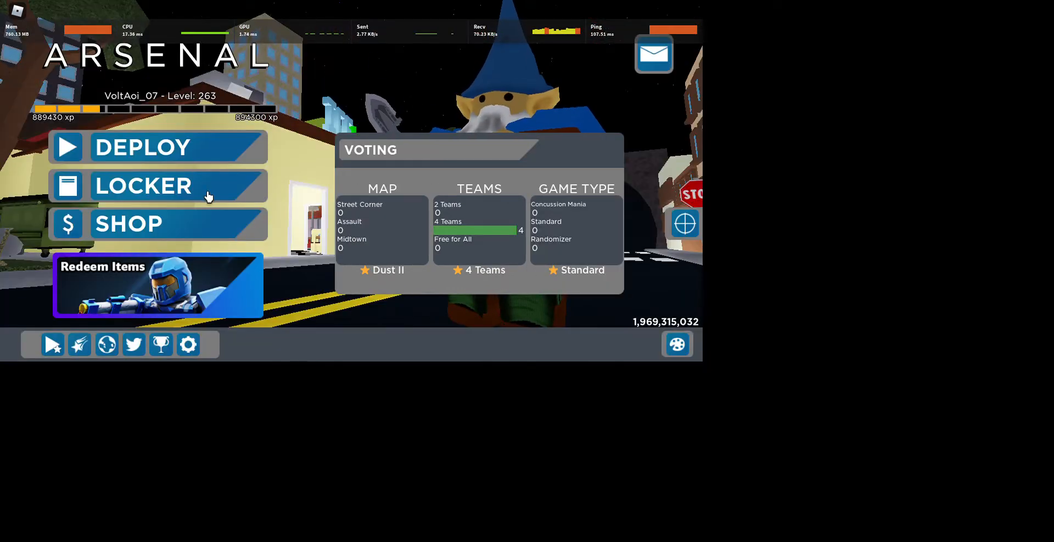
# - Browse the Locker's character skins and filter the list with the search letter "g"
pyautogui.click(144, 184)
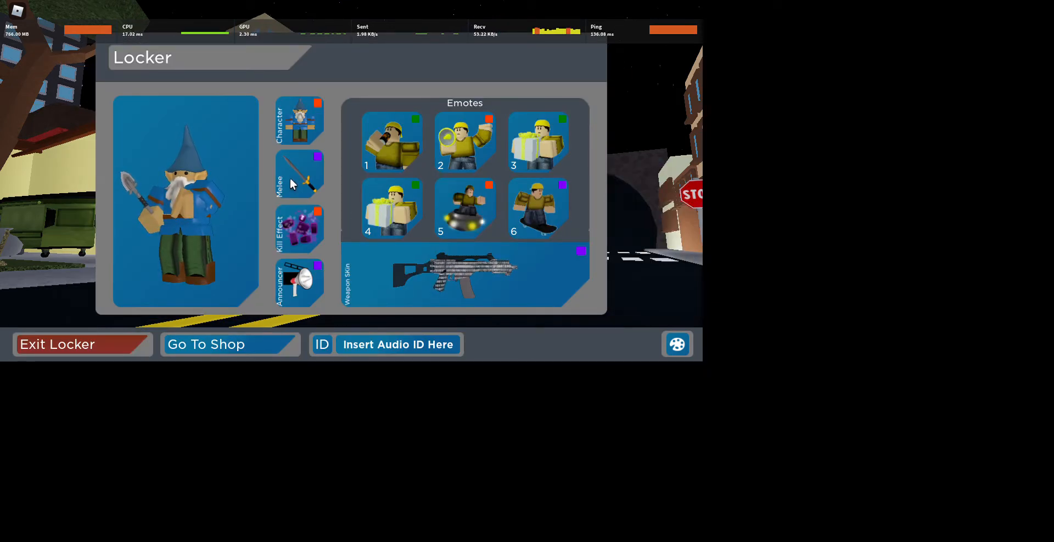
pyautogui.click(56, 343)
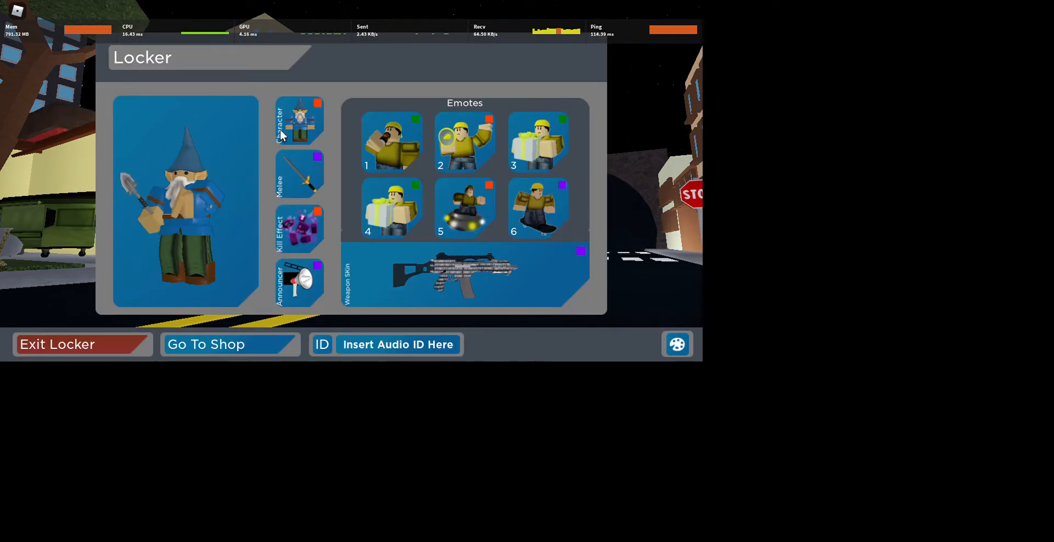
pyautogui.click(298, 118)
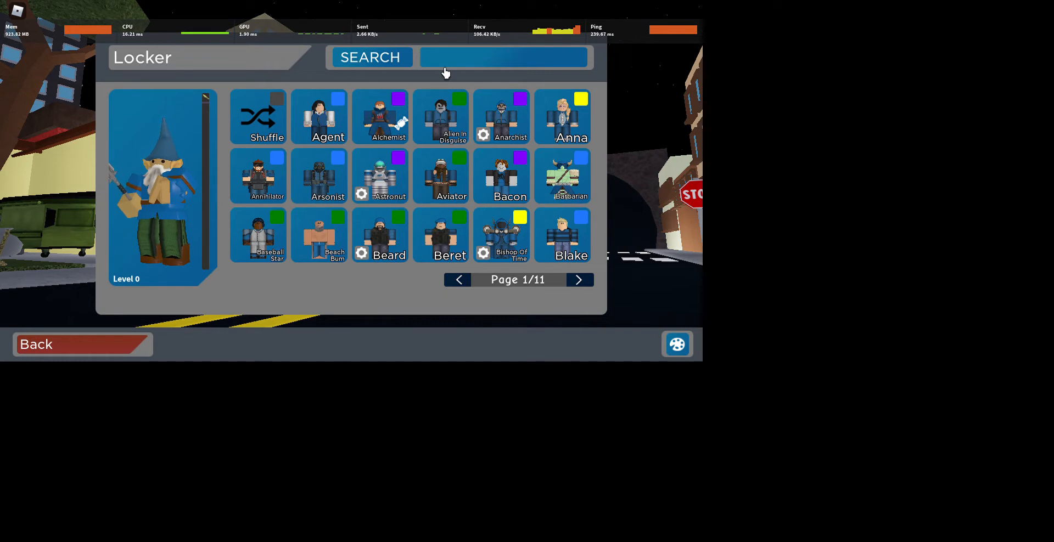
pyautogui.write('g')
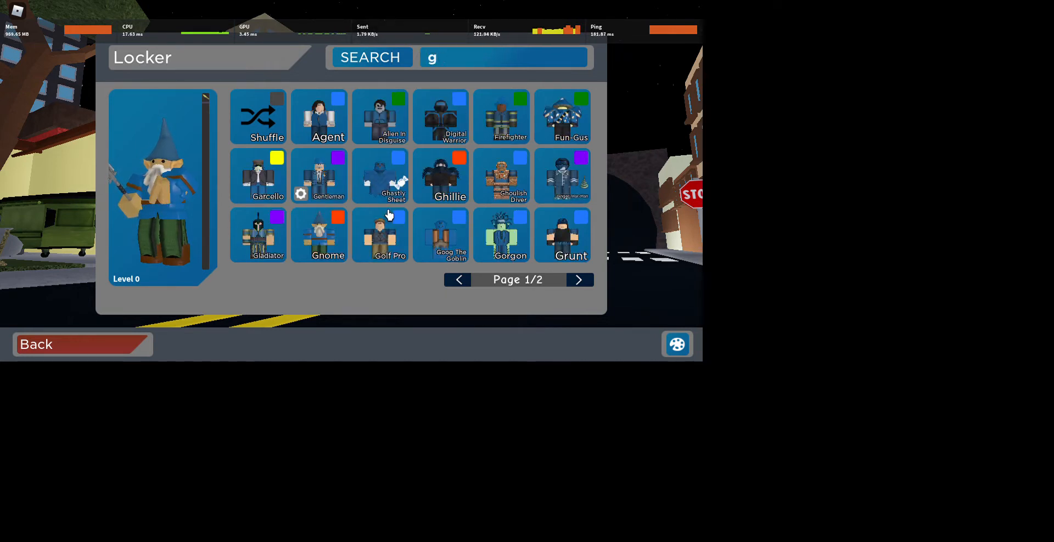
pyautogui.click(319, 234)
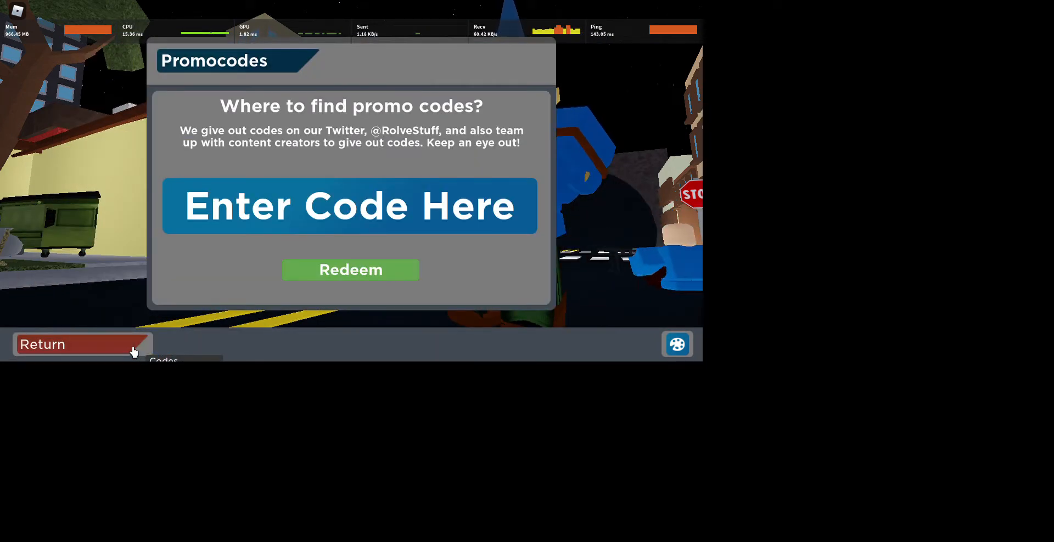
pyautogui.click(350, 205)
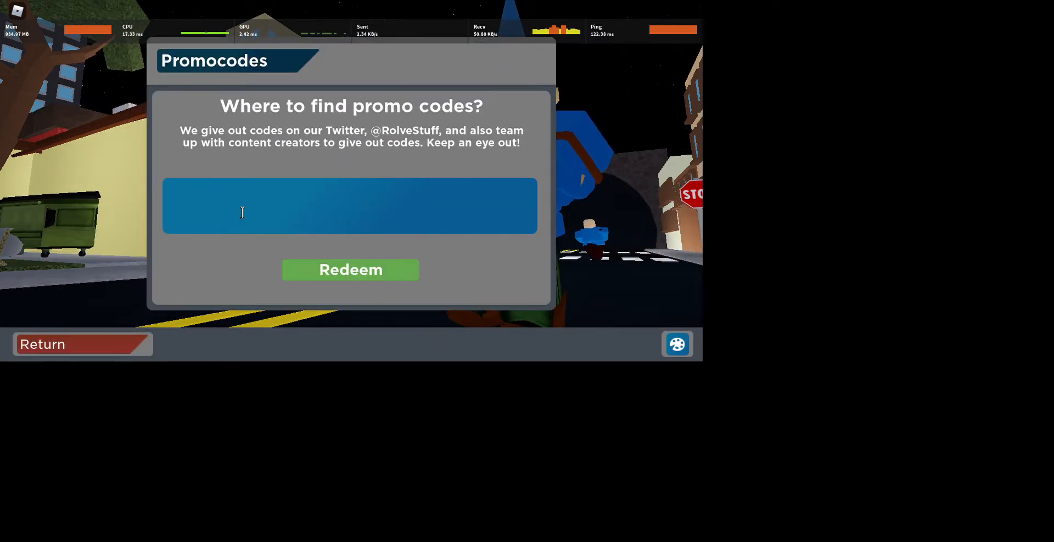
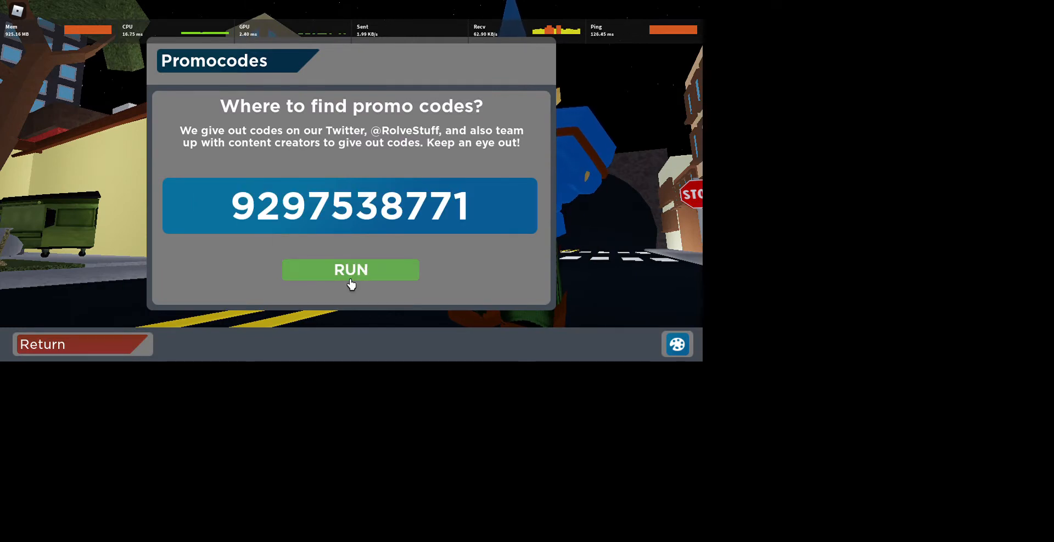
pyautogui.click(349, 269)
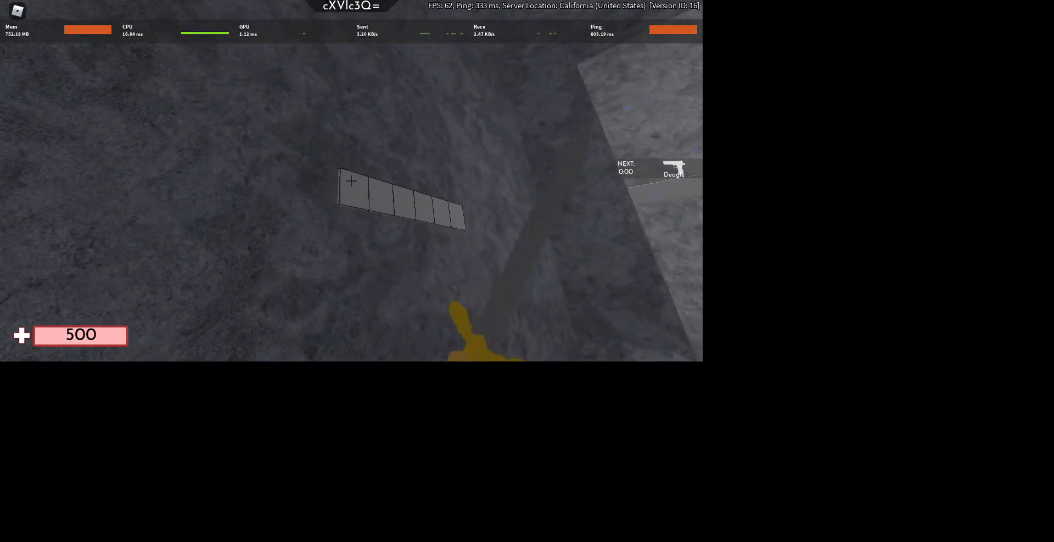
# - Play the hidden-cave quest round through until the main menu voting returns
pyautogui.click(349, 181)
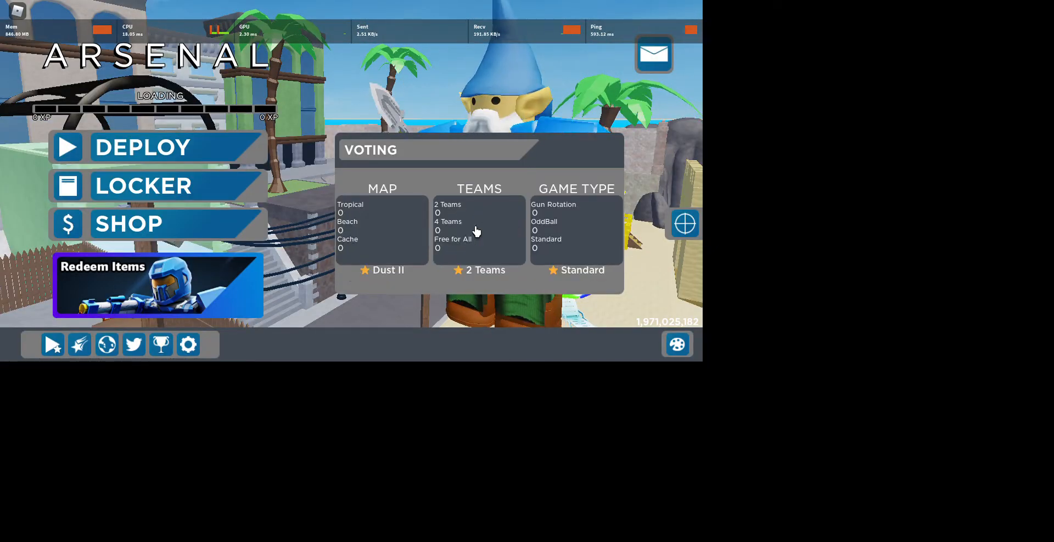
# - Search the Locker for "bac" and equip the Bacon character skin
pyautogui.click(448, 221)
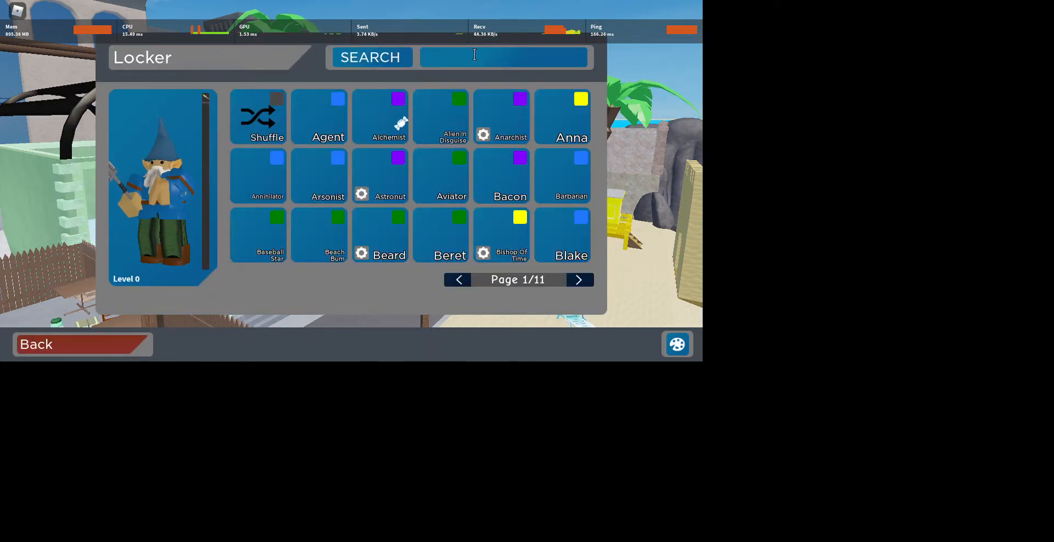
pyautogui.write('bac')
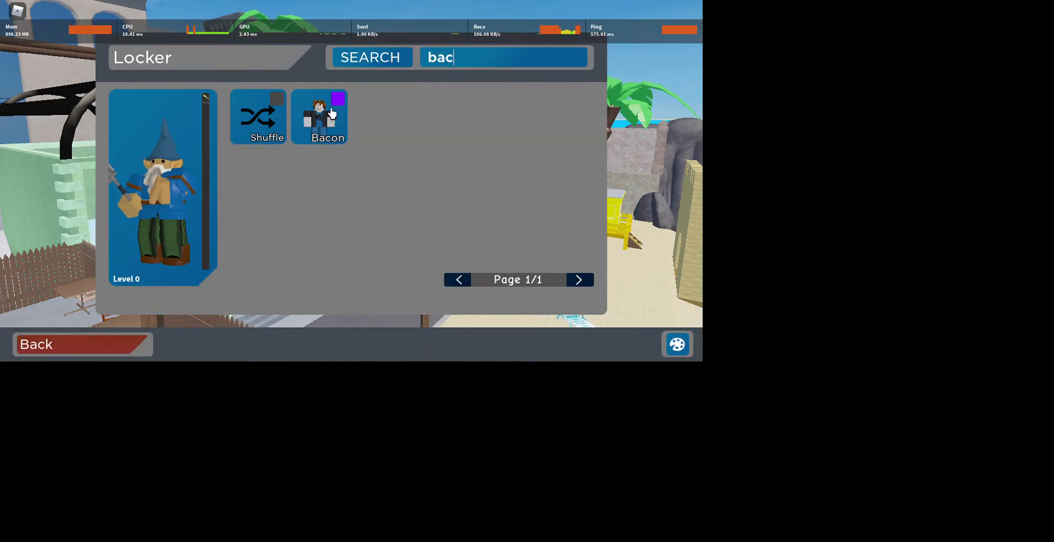
pyautogui.click(37, 344)
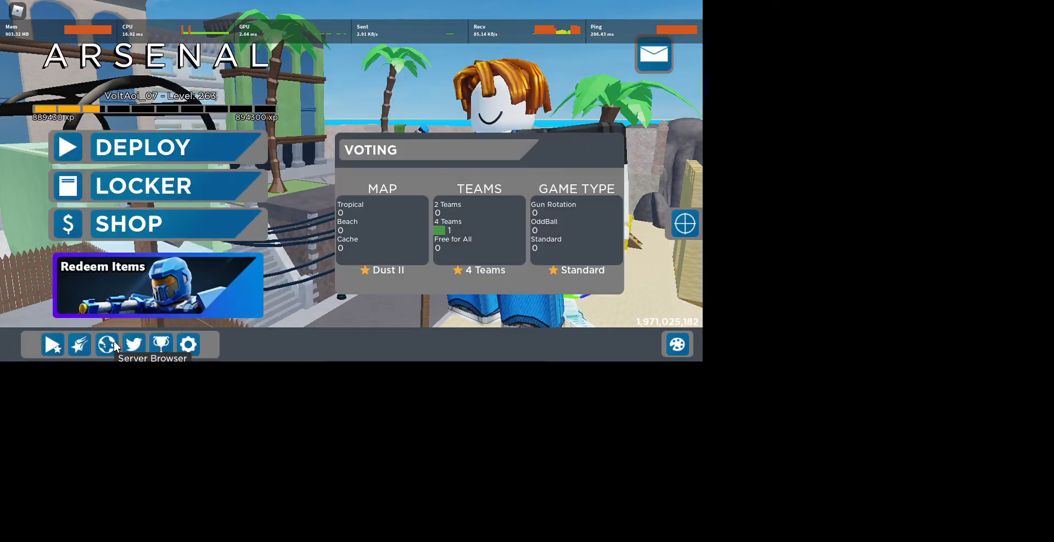
pyautogui.click(157, 286)
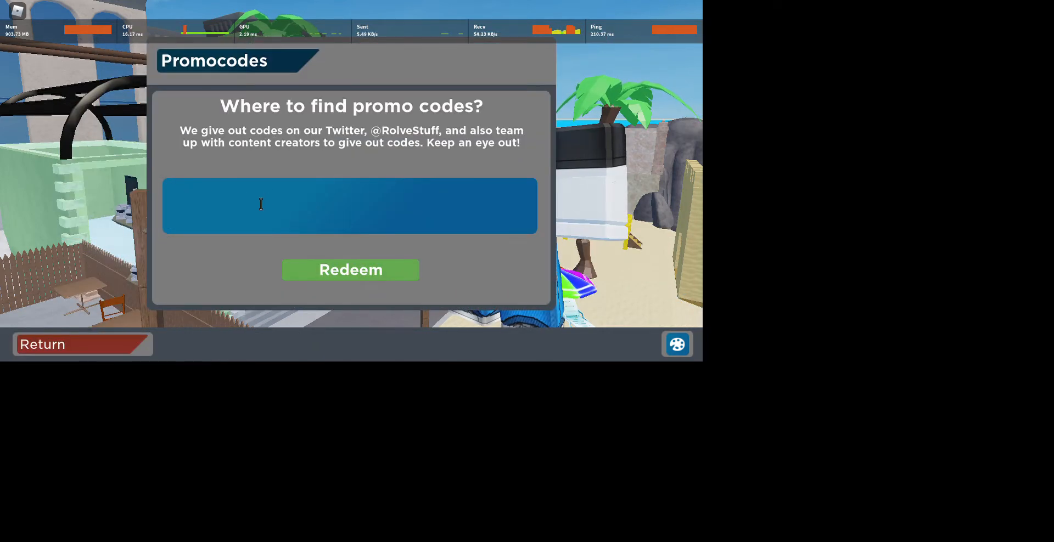
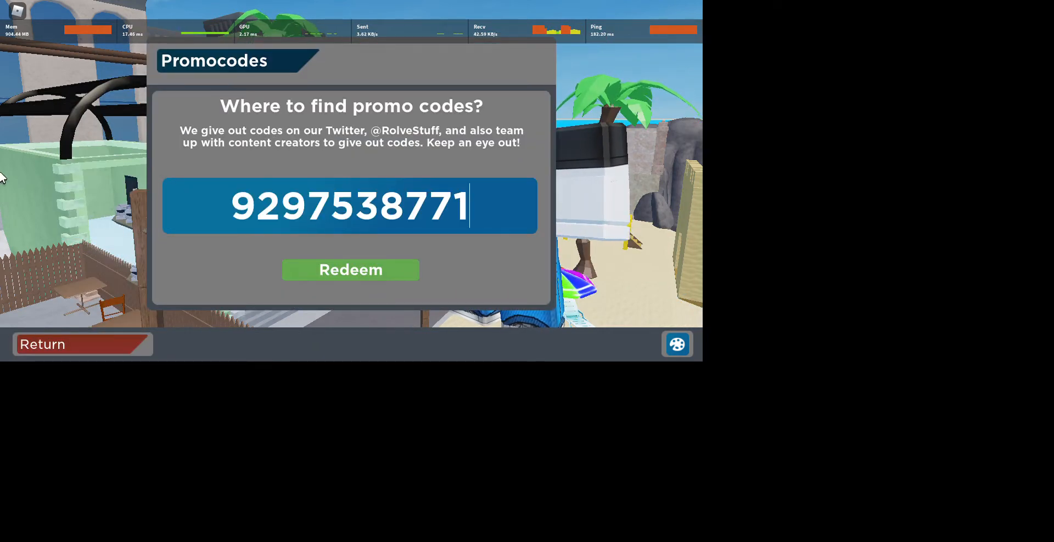
pyautogui.click(350, 269)
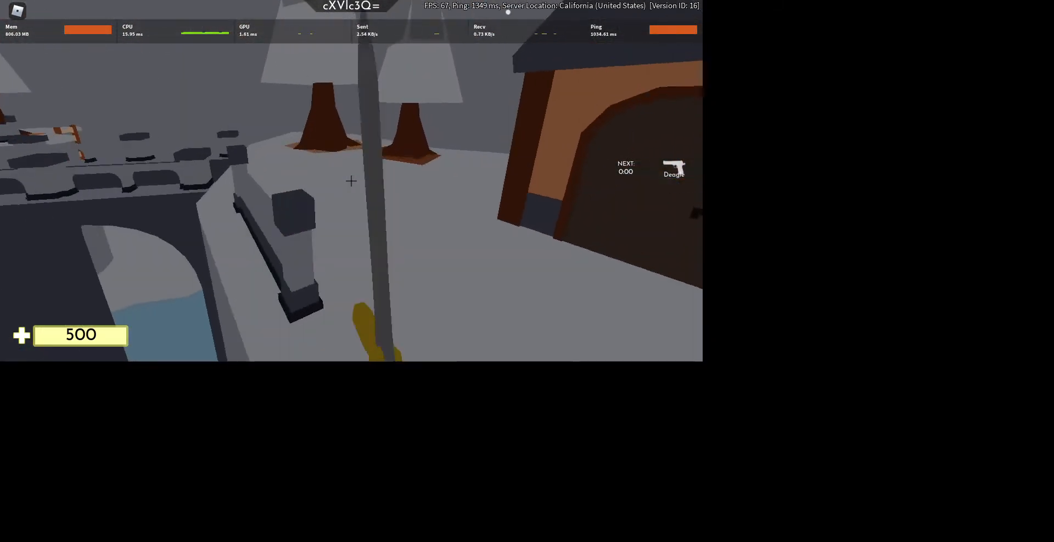
# - Shoot the first squares on the hidden room's wall with the Deagle, turning one red
pyautogui.press('tab')
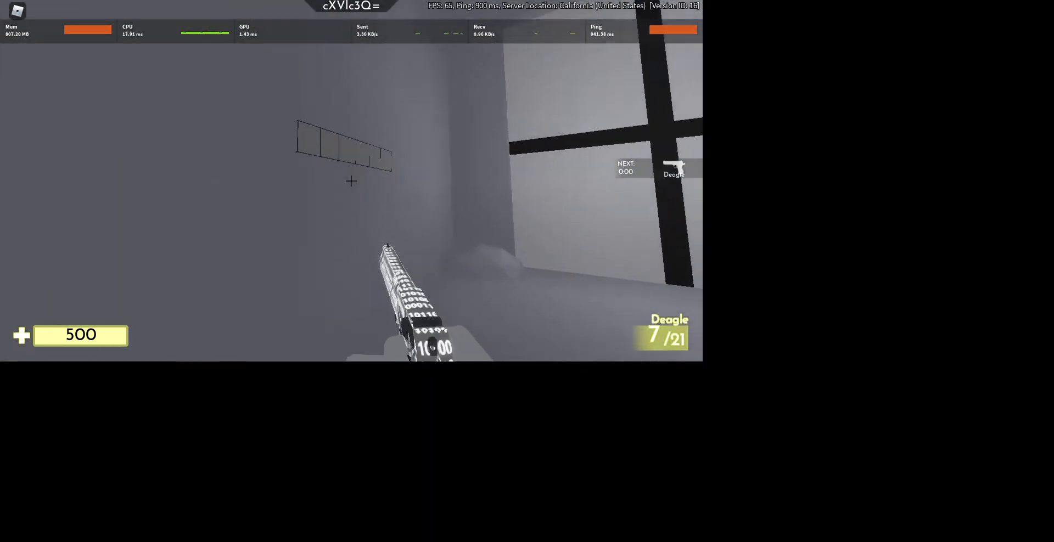
pyautogui.click(349, 181)
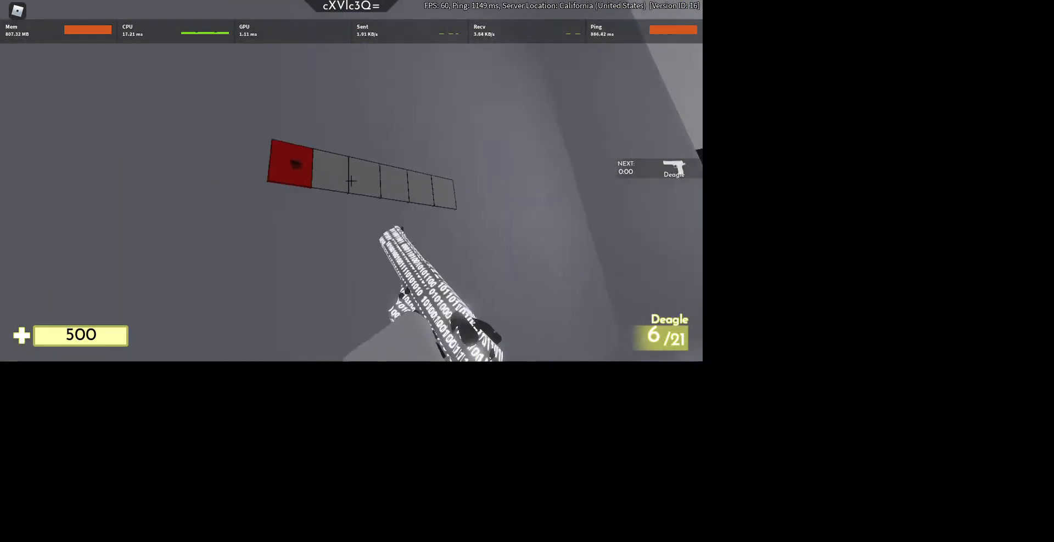
pyautogui.click(349, 182)
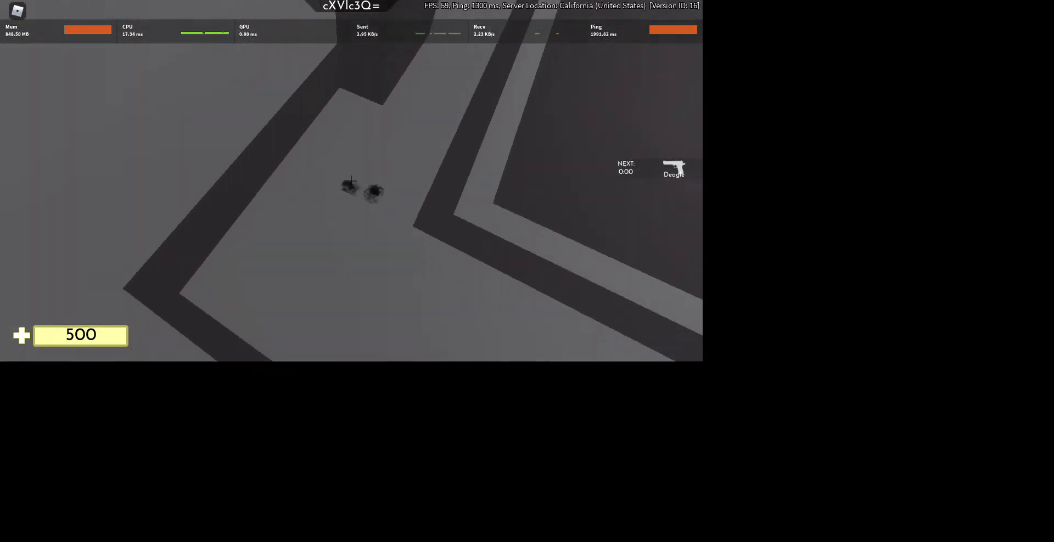
# - Reset the character from the pause options
pyautogui.press('Escape')
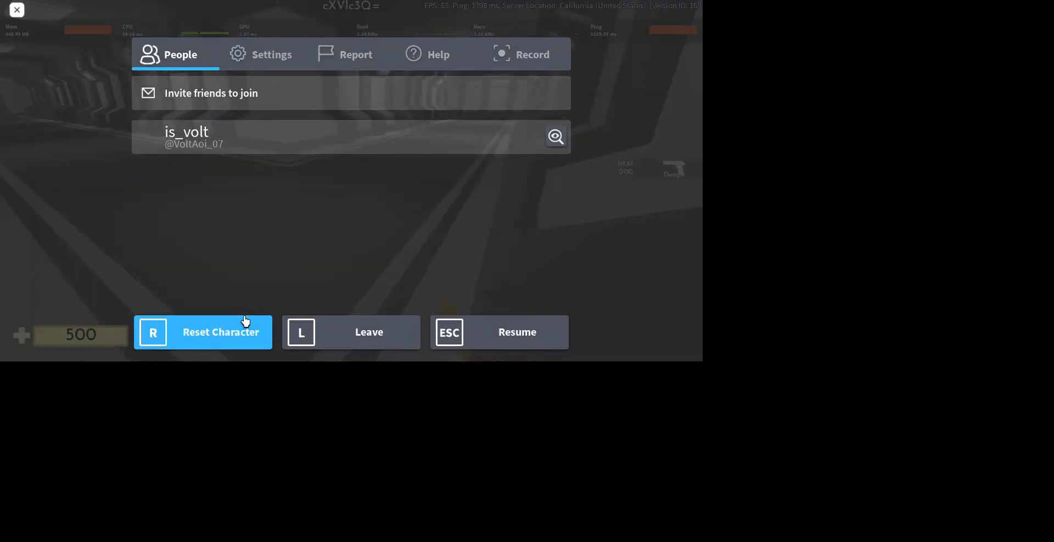
pyautogui.click(221, 332)
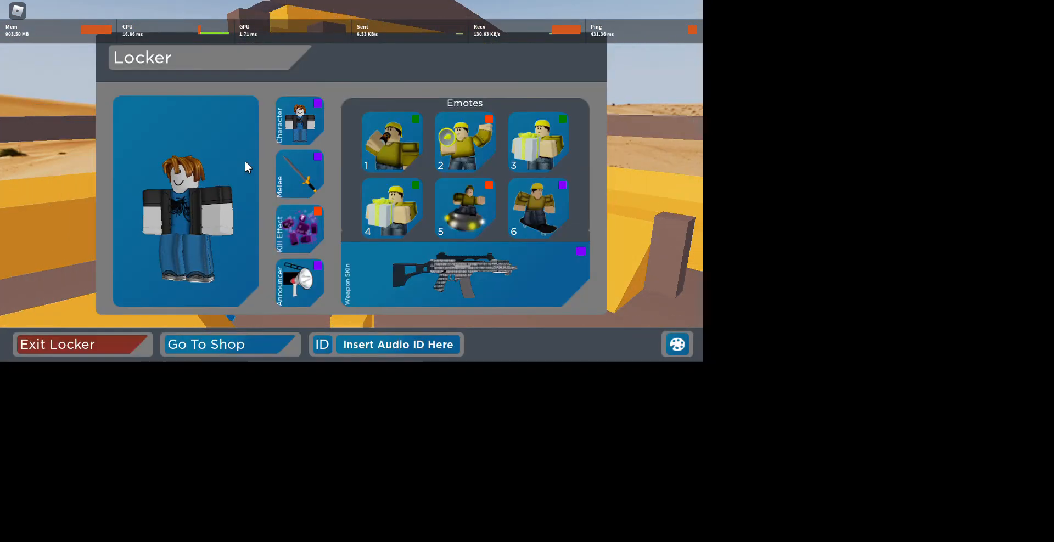
# - Search the Locker's character skins for "del" (Delinquent), then leave to the main menu
pyautogui.click(299, 120)
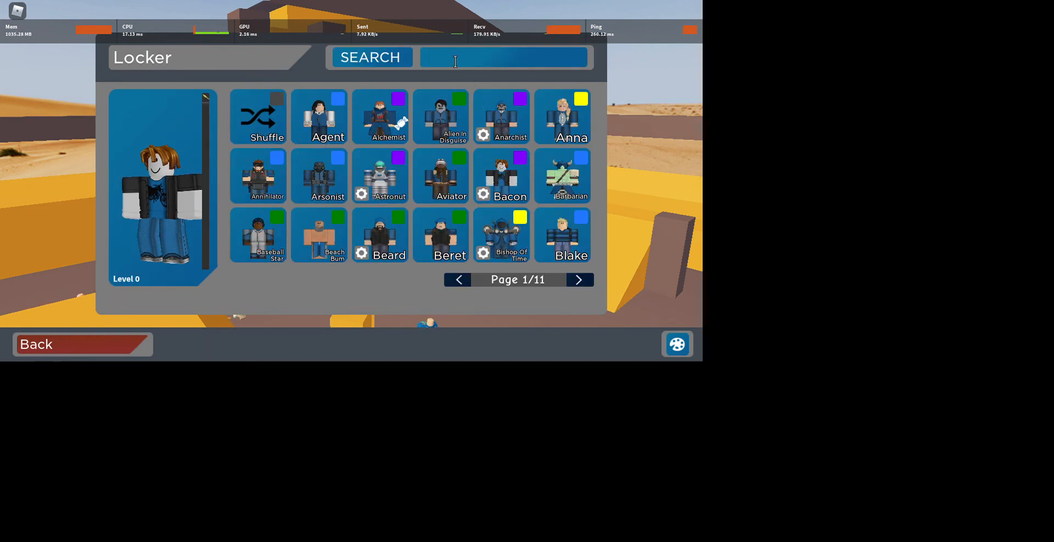
pyautogui.write('del')
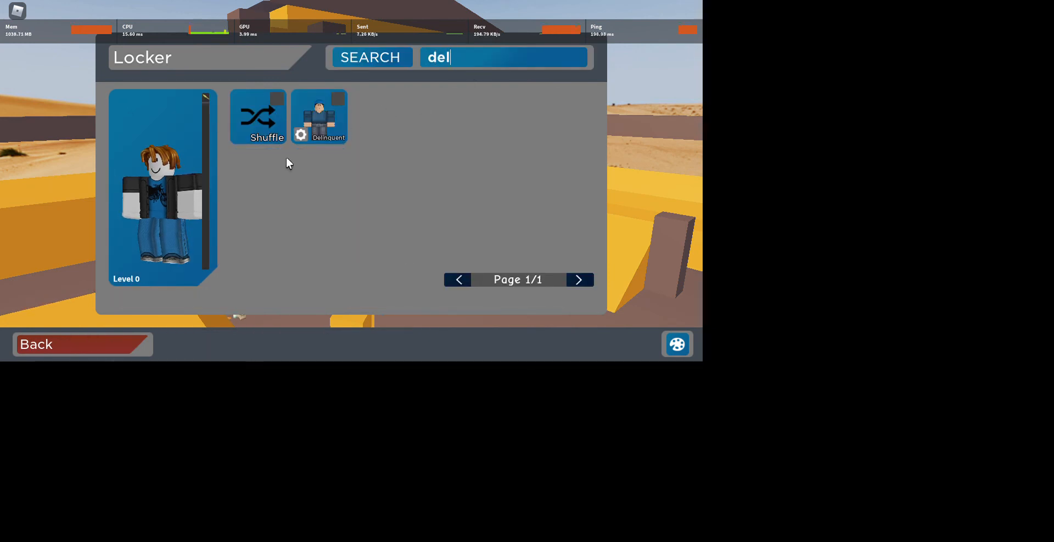
pyautogui.click(319, 116)
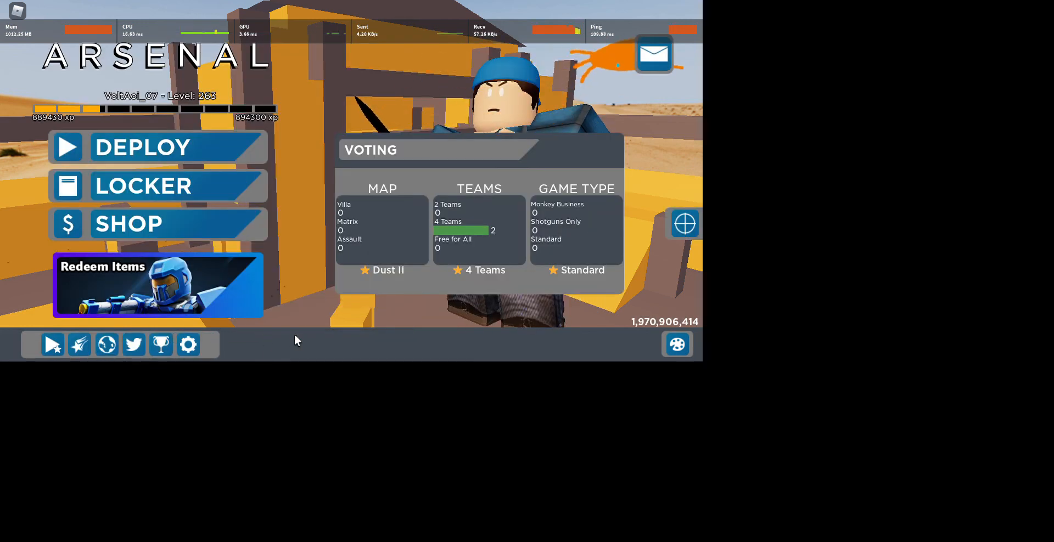
pyautogui.moveTo(963, 50)
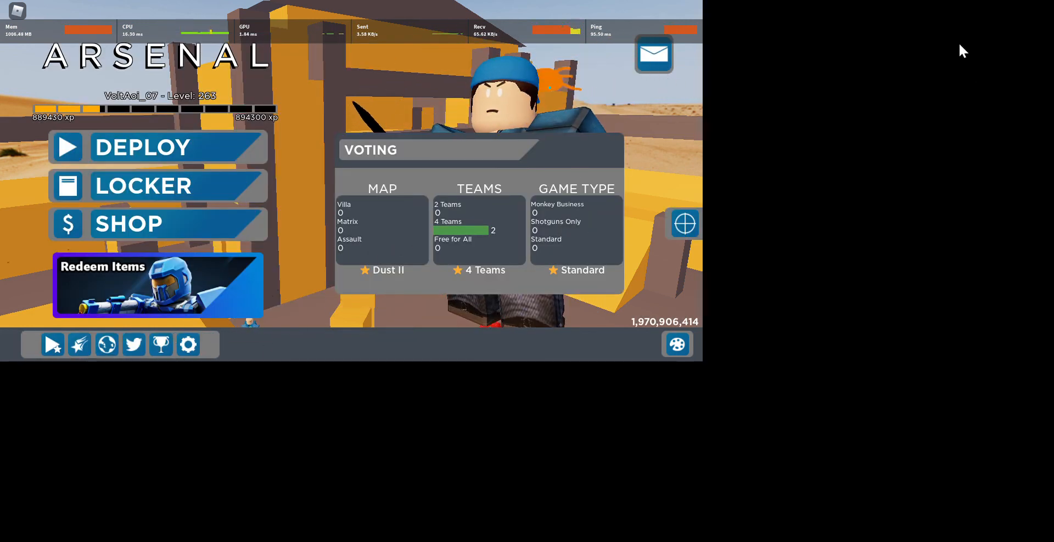